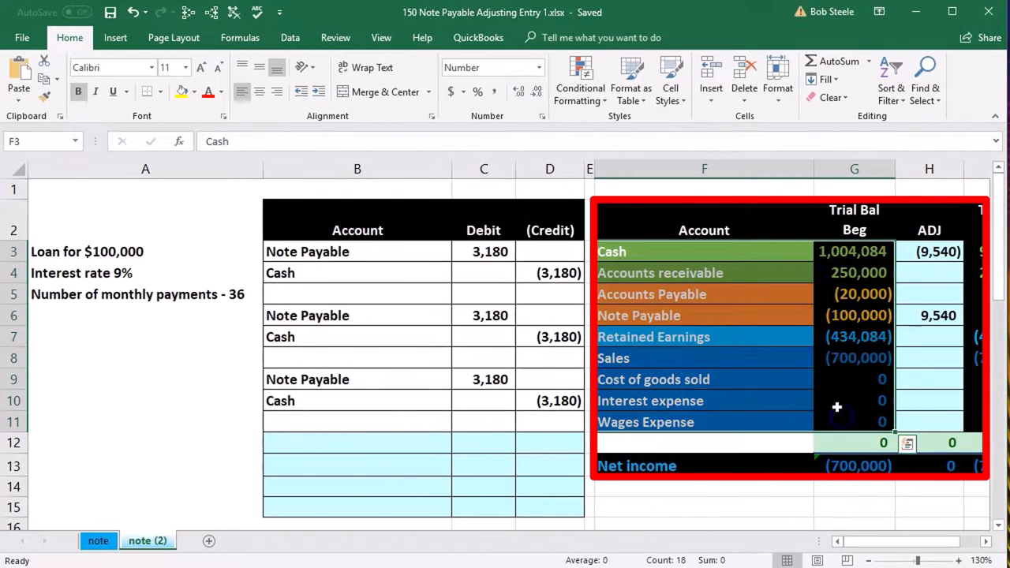
# - Review the Accounts Payable and Retained Earnings rows and the net income formula
pyautogui.click(705, 294)
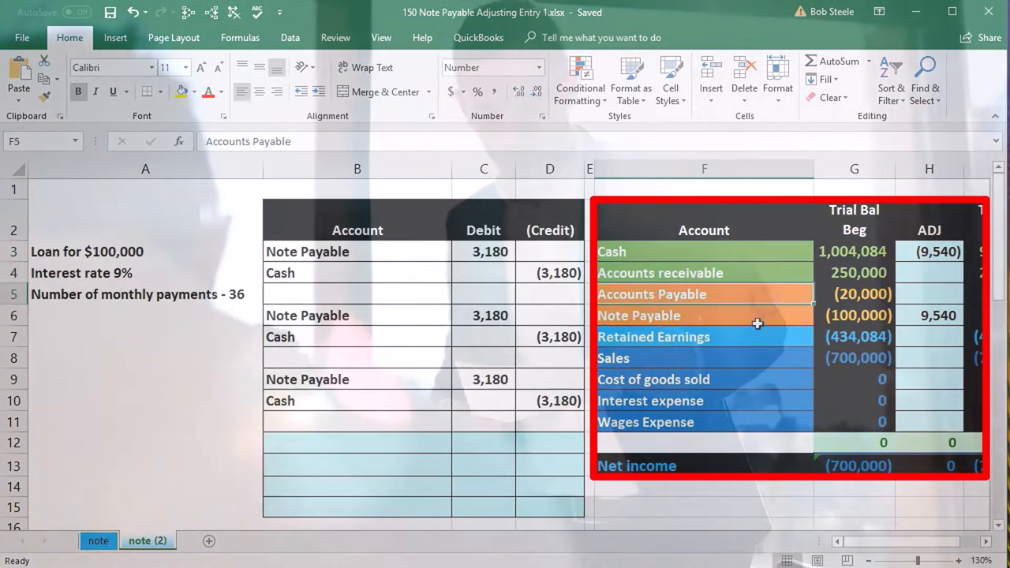
pyautogui.click(704, 336)
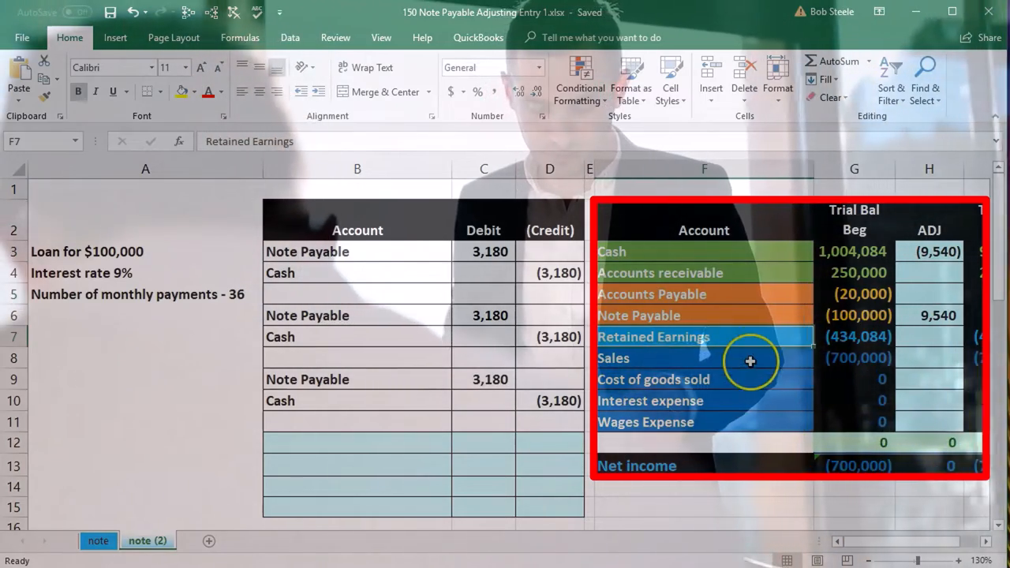
pyautogui.click(703, 358)
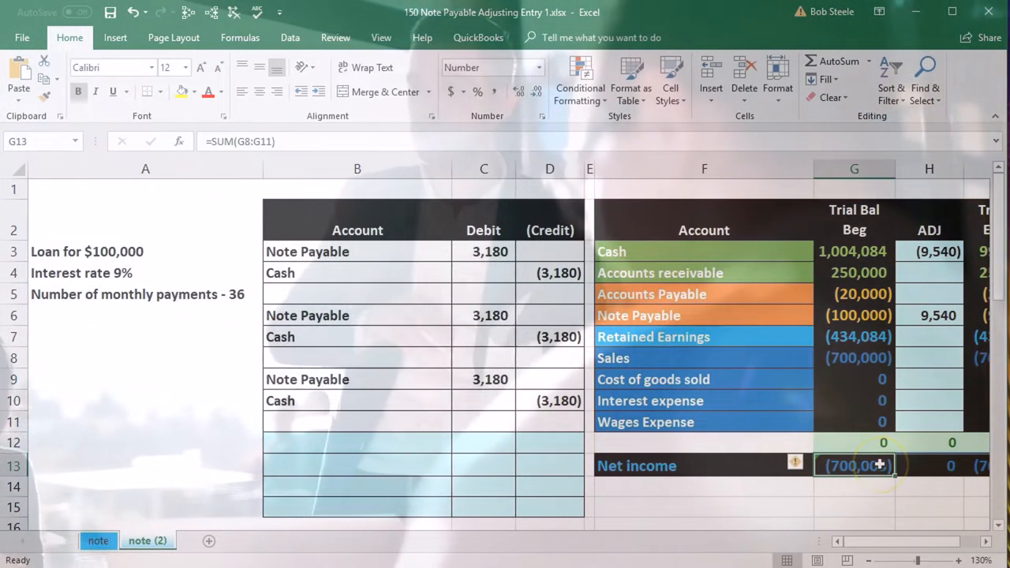
pyautogui.doubleClick(854, 466)
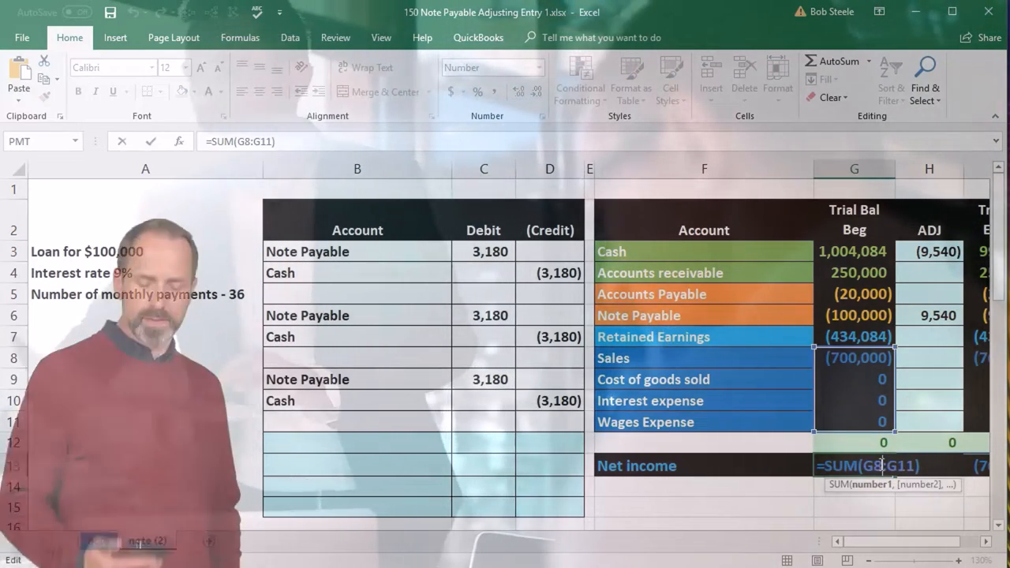
pyautogui.press('Return')
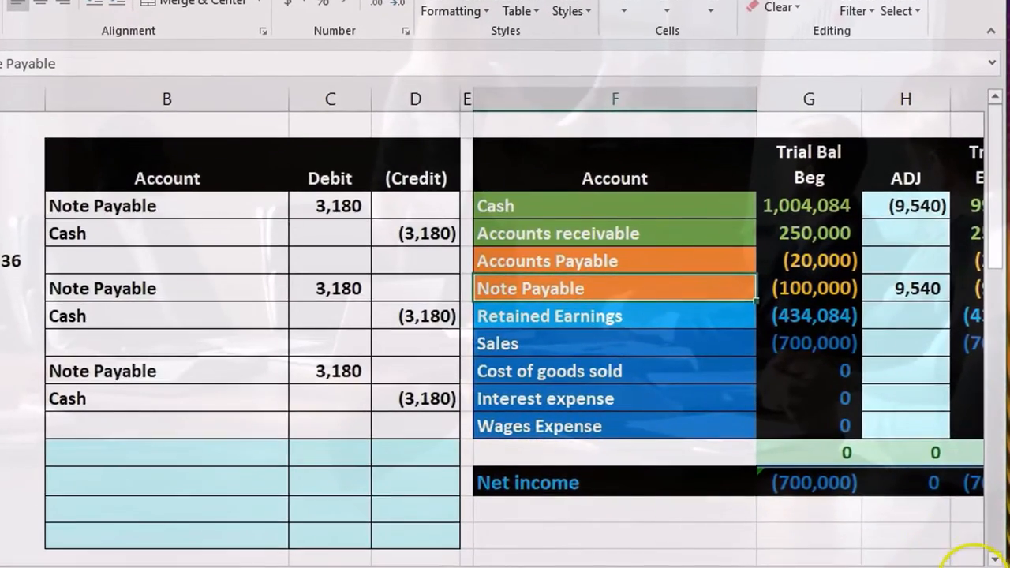
# - Check the beginning and ending Note Payable balances, loan amount and adjustment entries
pyautogui.hscroll(3)
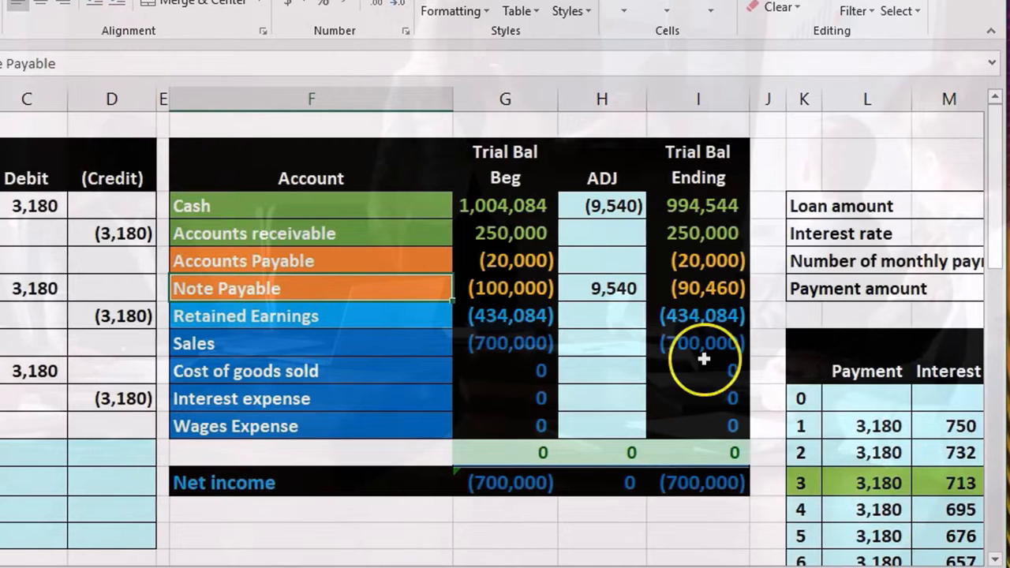
pyautogui.click(505, 288)
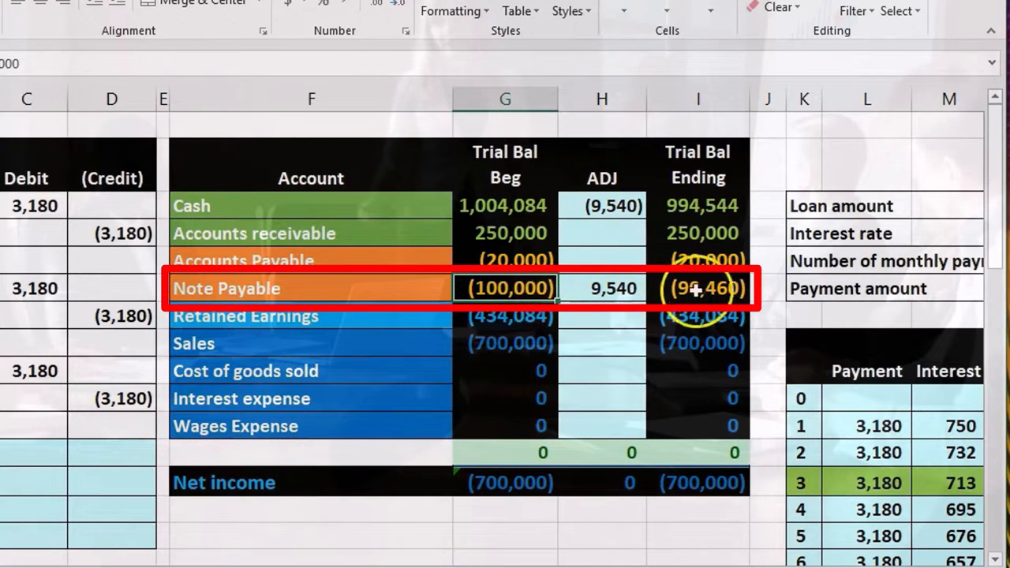
pyautogui.click(698, 288)
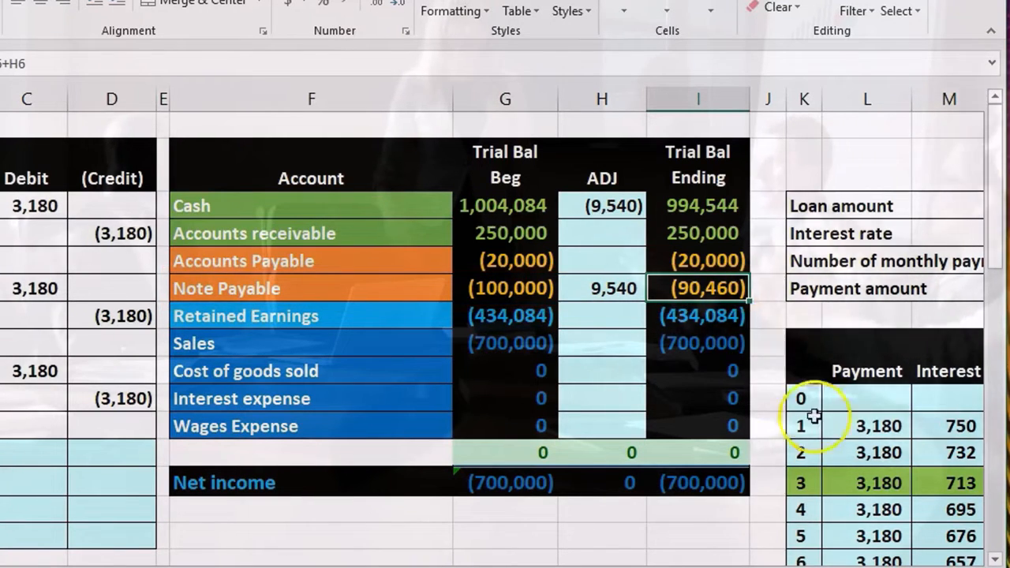
pyautogui.hscroll(3)
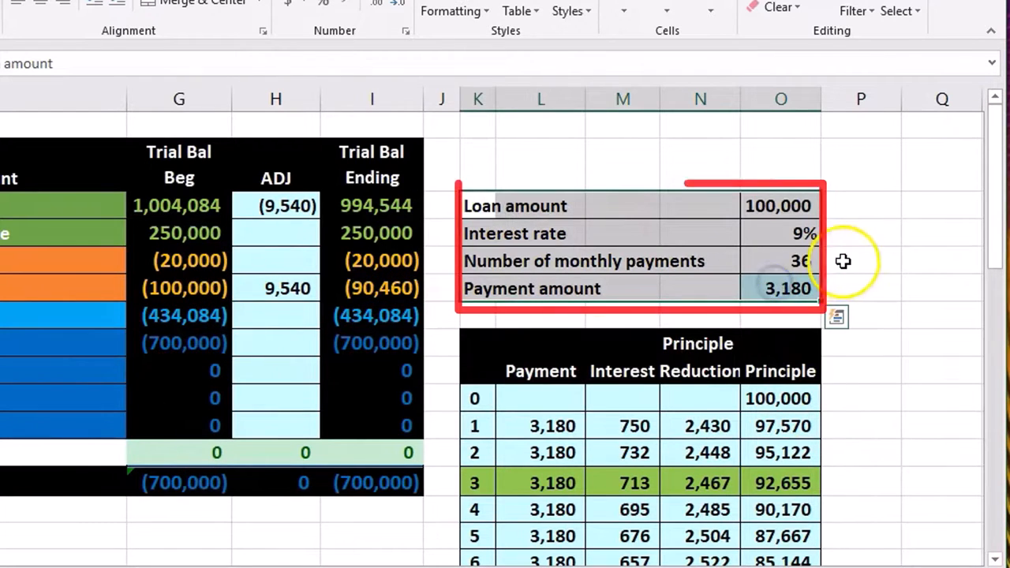
pyautogui.moveTo(939, 351)
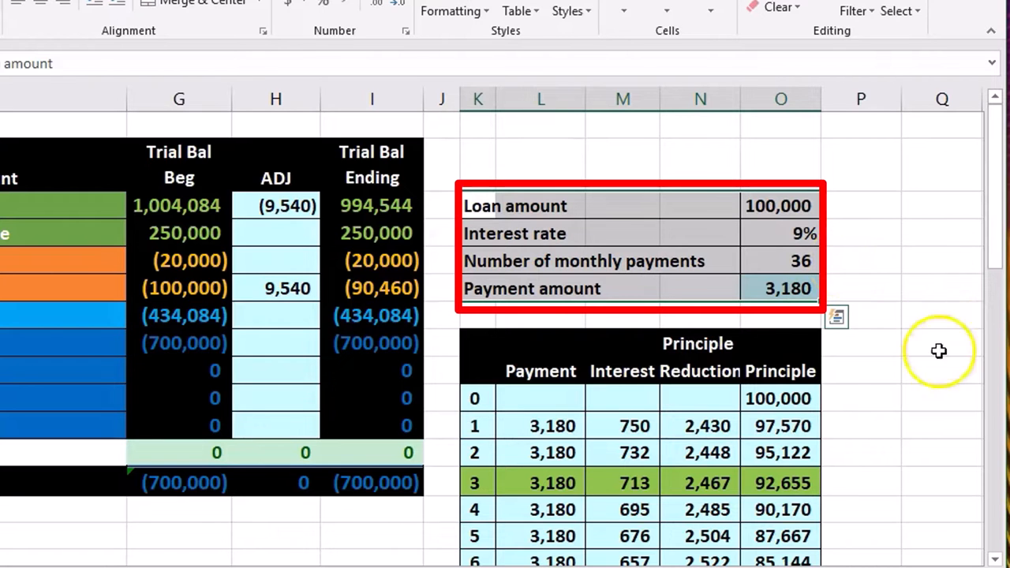
pyautogui.moveTo(879, 418)
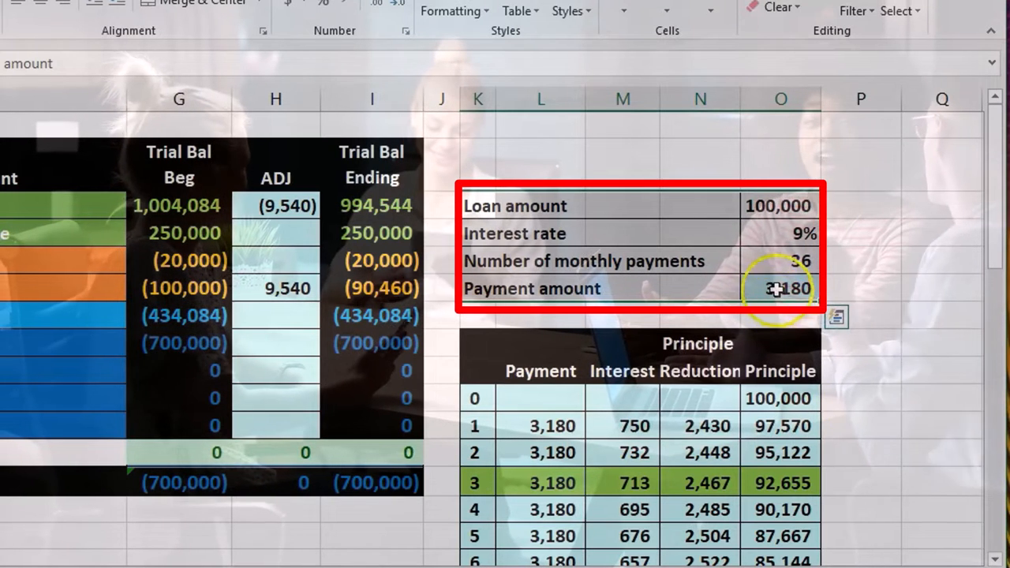
pyautogui.click(780, 288)
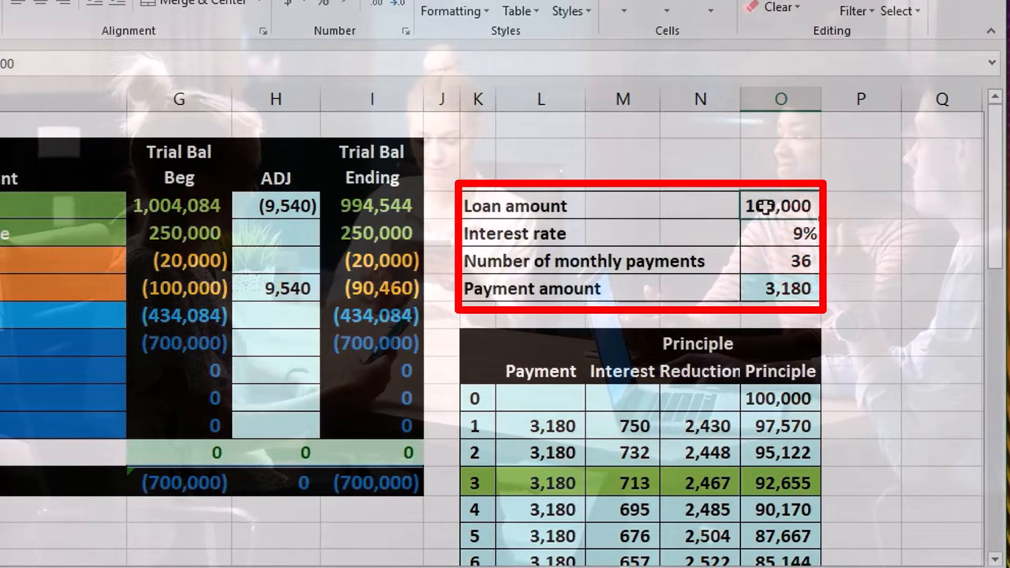
pyautogui.click(782, 288)
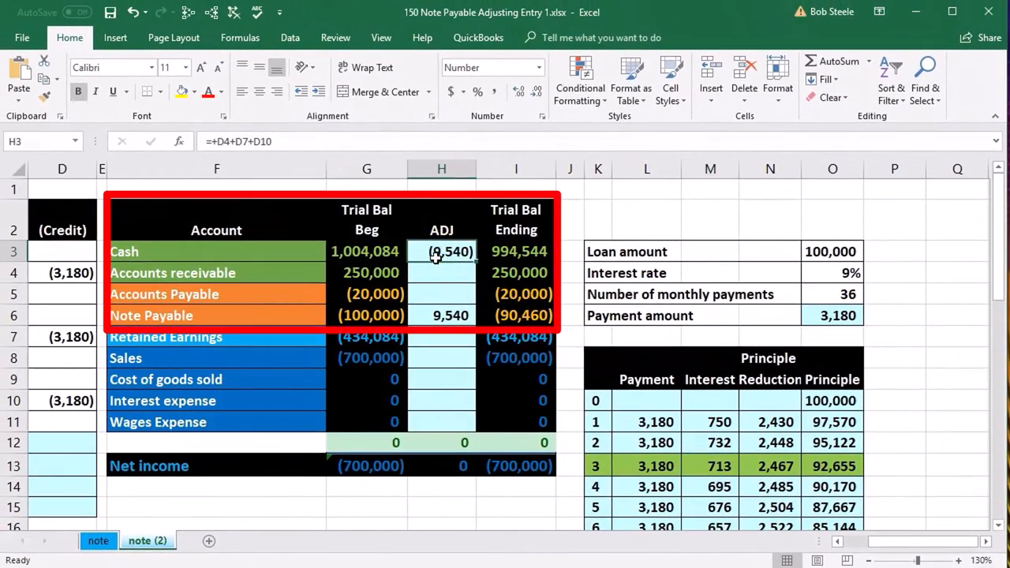
pyautogui.click(451, 315)
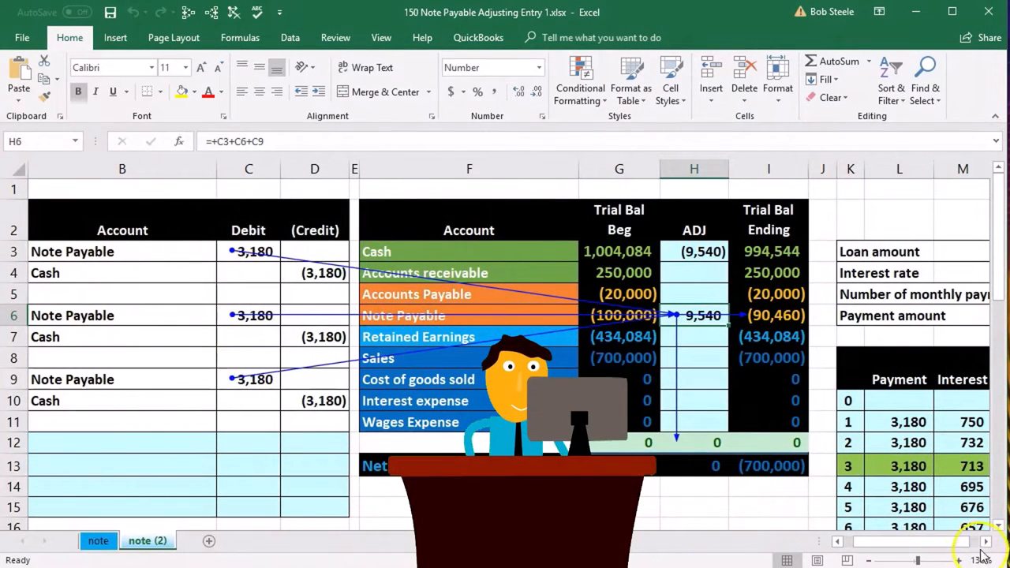
pyautogui.hscroll(3)
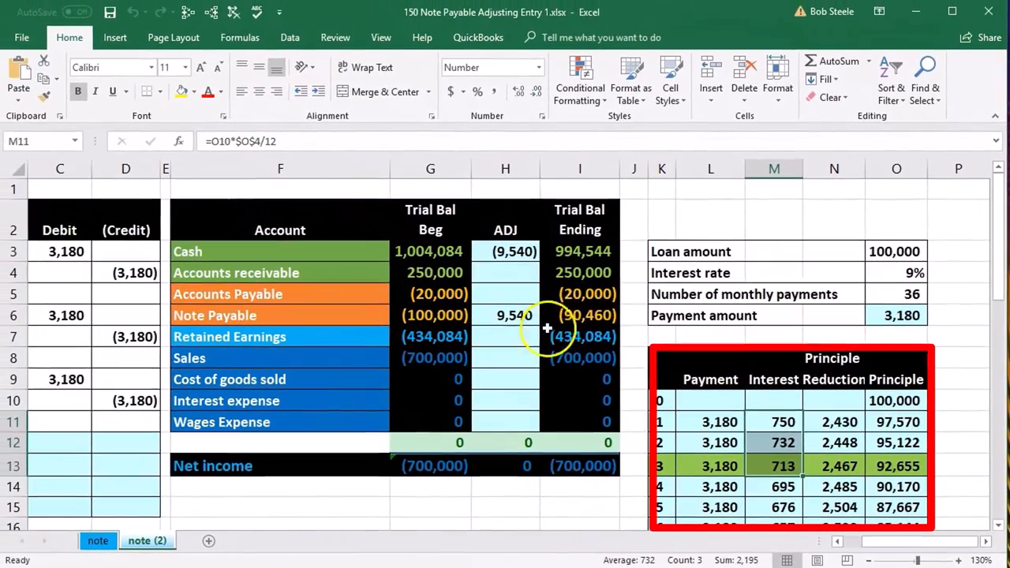
pyautogui.click(580, 315)
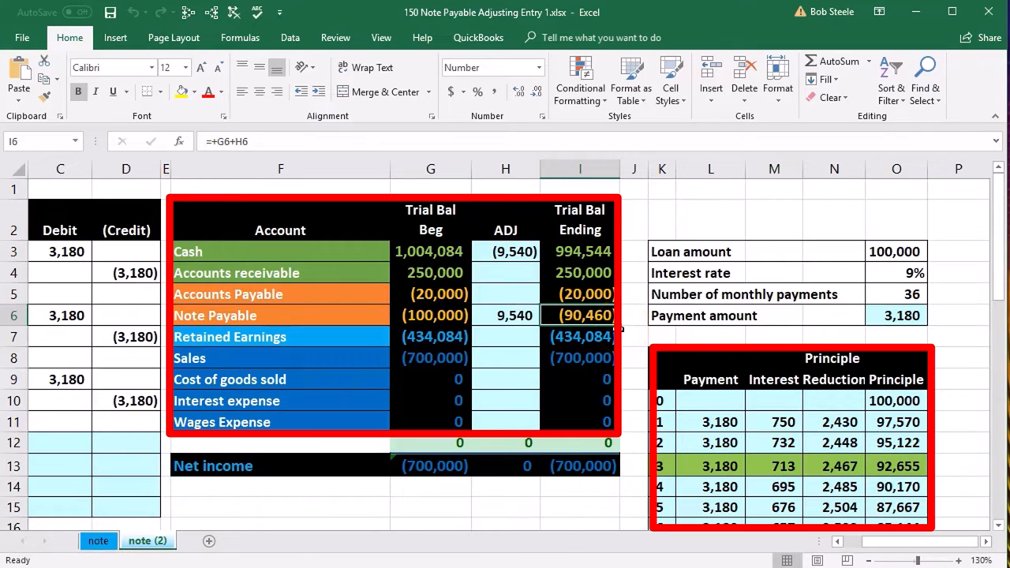
pyautogui.moveTo(560, 330)
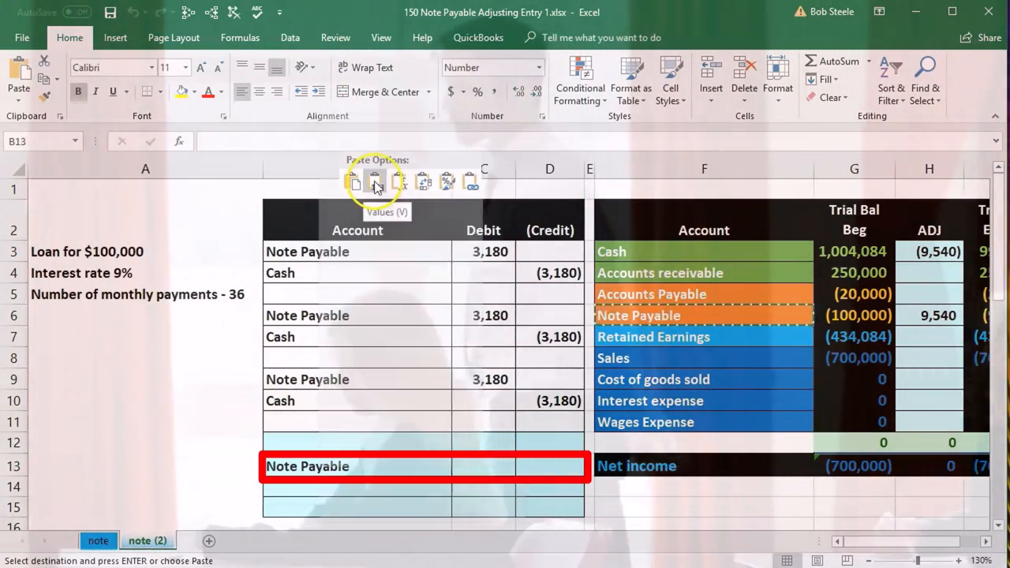
pyautogui.click(549, 466)
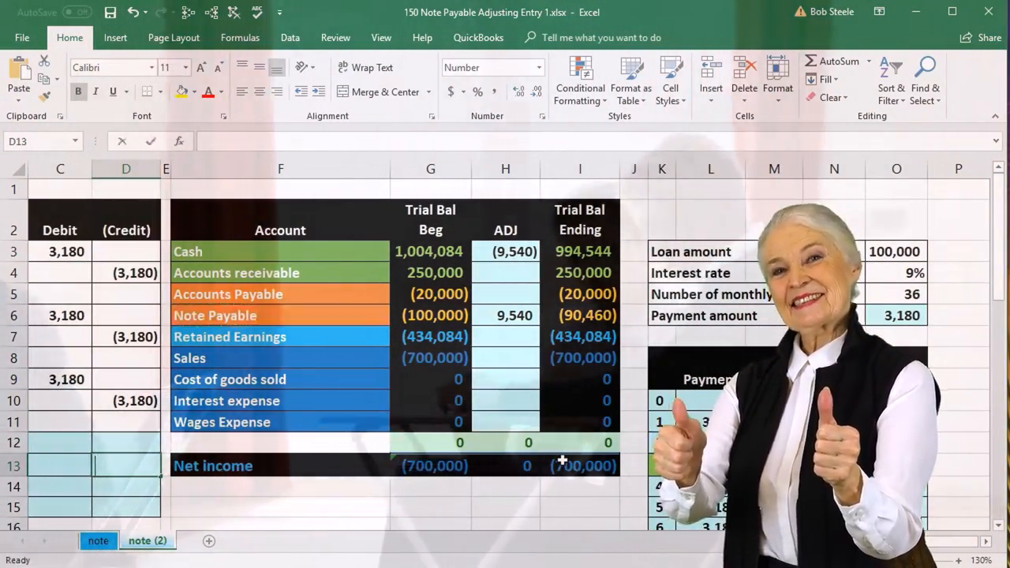
pyautogui.write('-(')
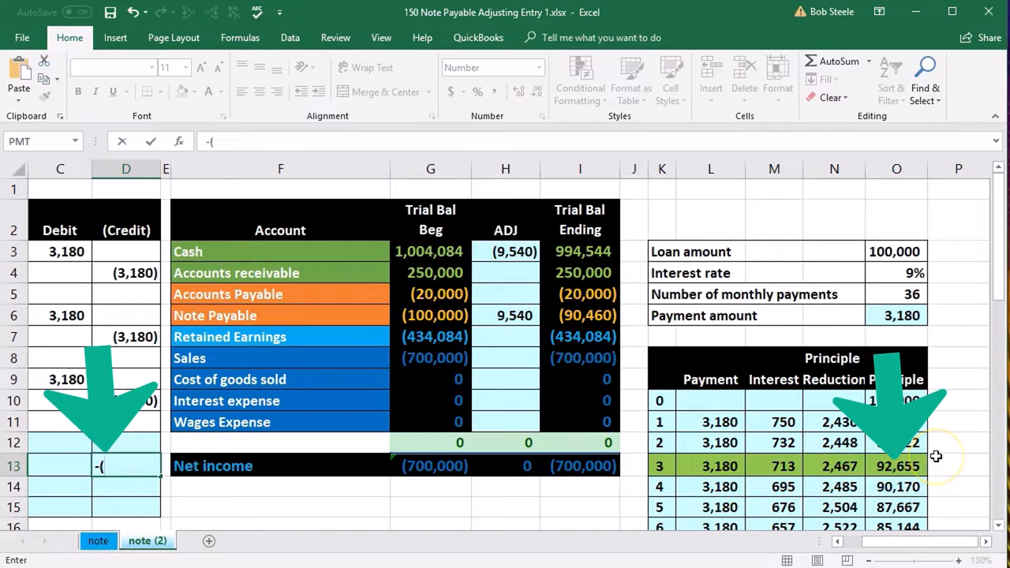
pyautogui.write('92655')
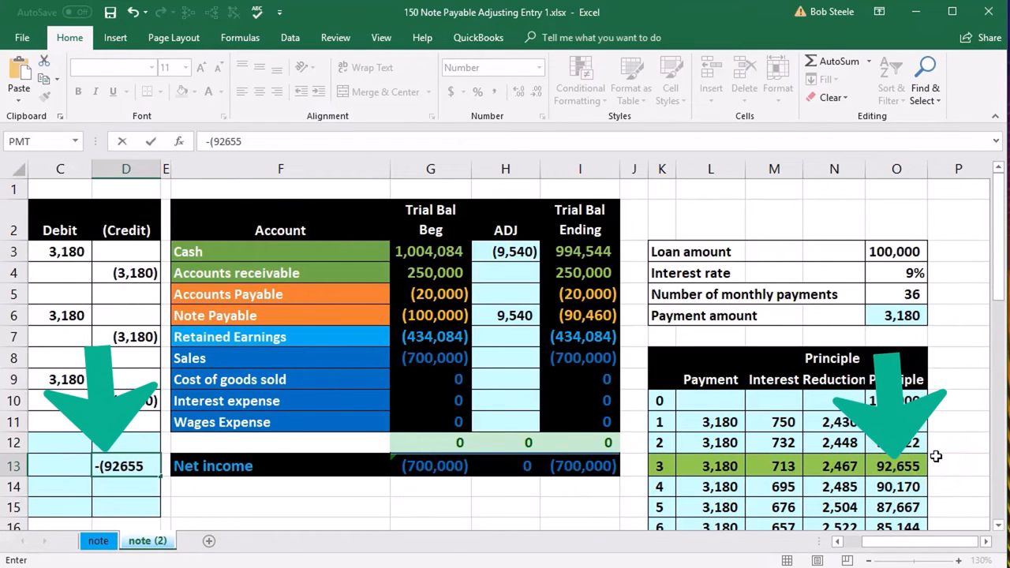
pyautogui.write('-')
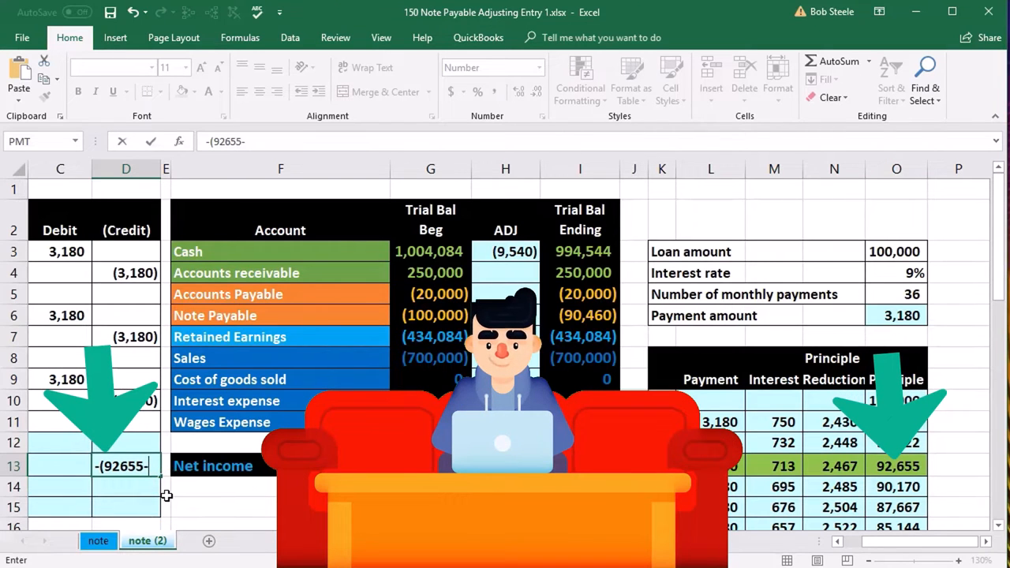
pyautogui.write('90460')
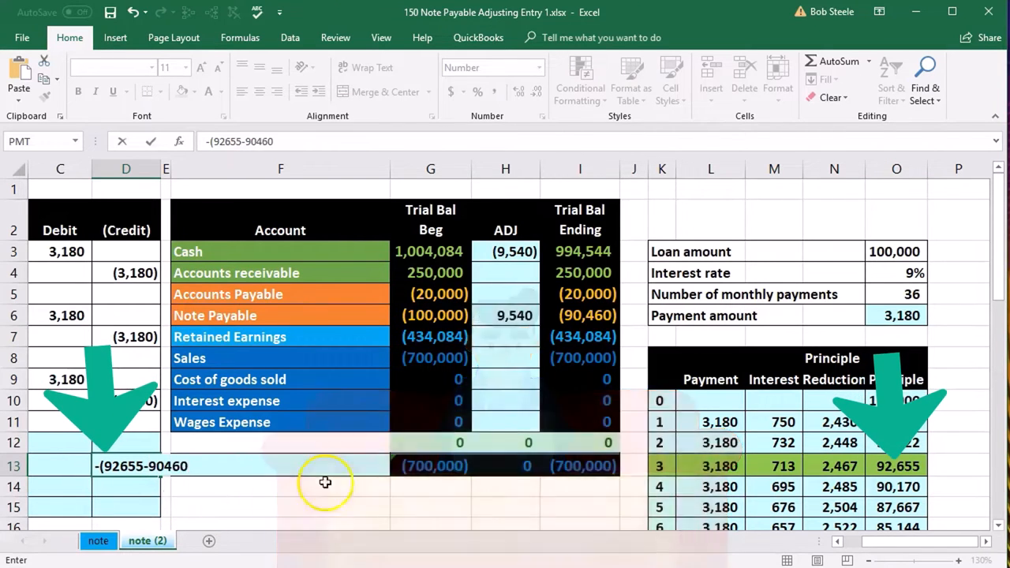
pyautogui.moveTo(618, 328)
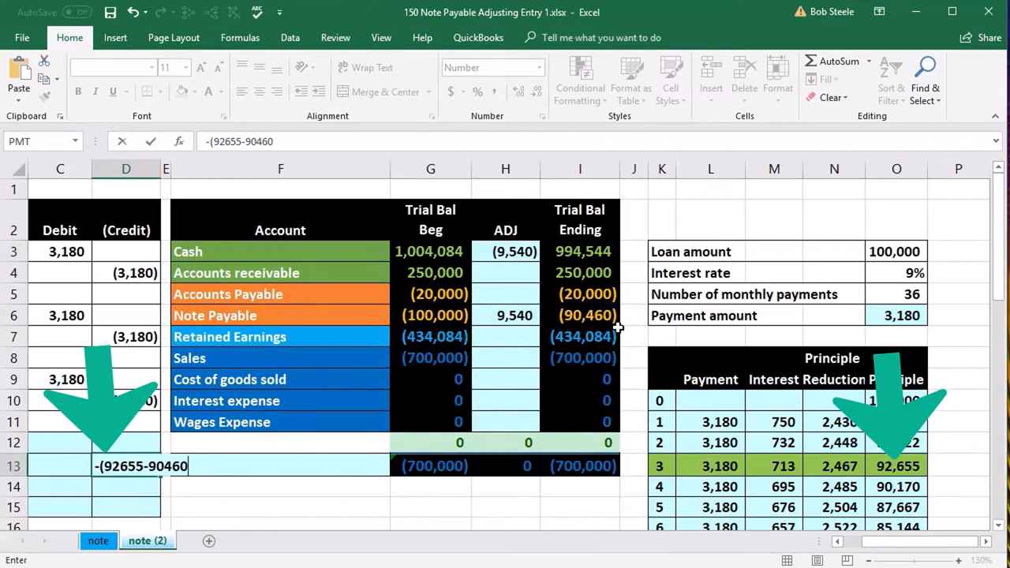
pyautogui.press('Return')
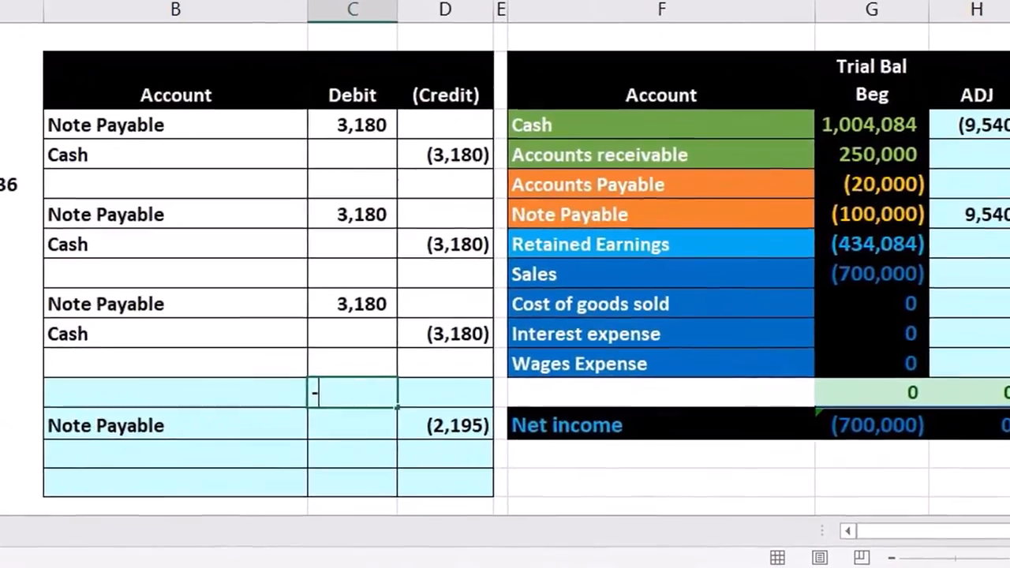
# - Enter the Interest expense debit as =-D13 and add its account name
pyautogui.write('-D13')
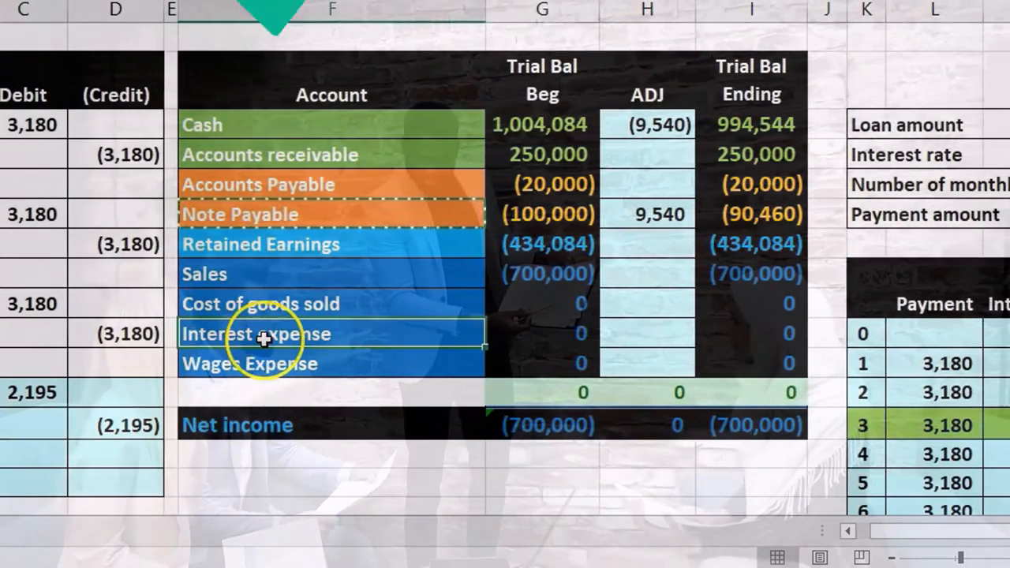
pyautogui.rightClick(265, 333)
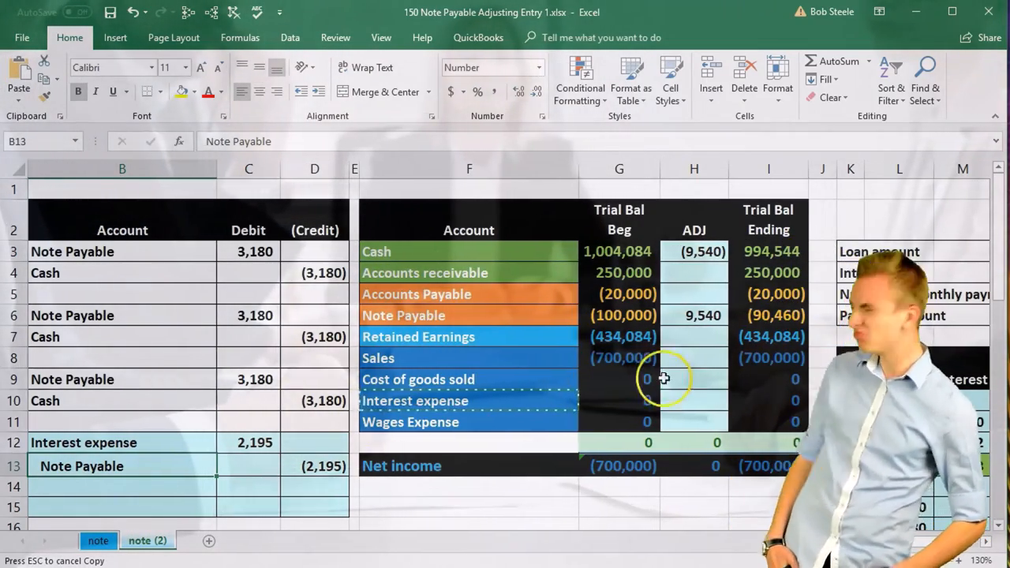
pyautogui.click(694, 401)
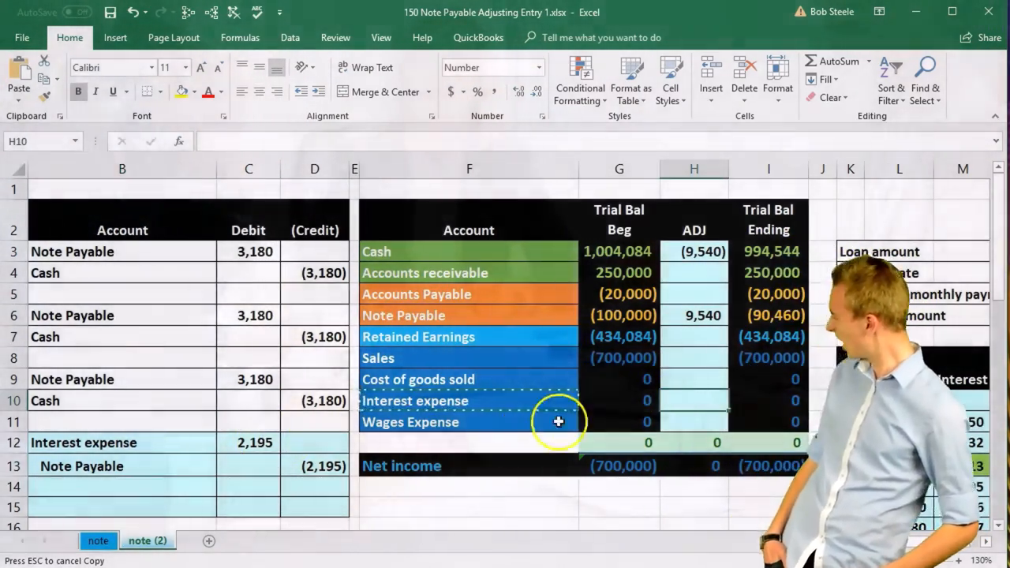
pyautogui.click(768, 314)
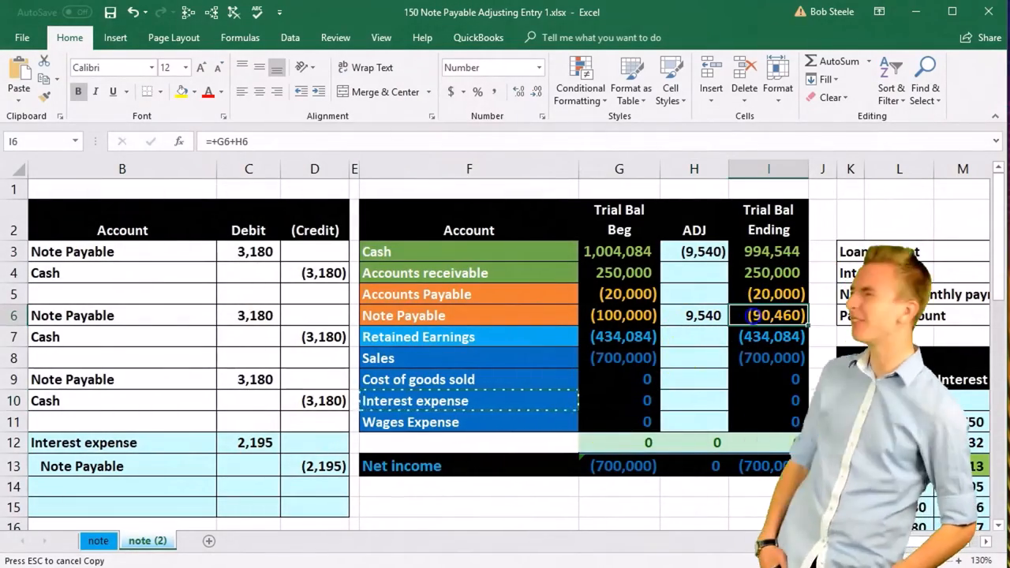
pyautogui.hscroll(3)
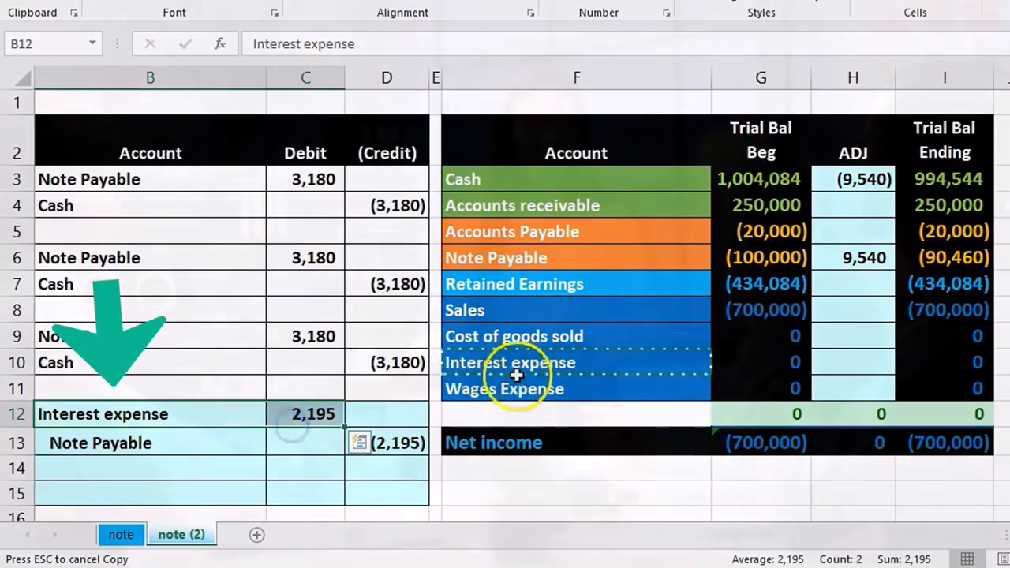
# - Link Interest expense's adjustment cell to the 2,195 journal debit
pyautogui.click(852, 362)
pyautogui.write('=')
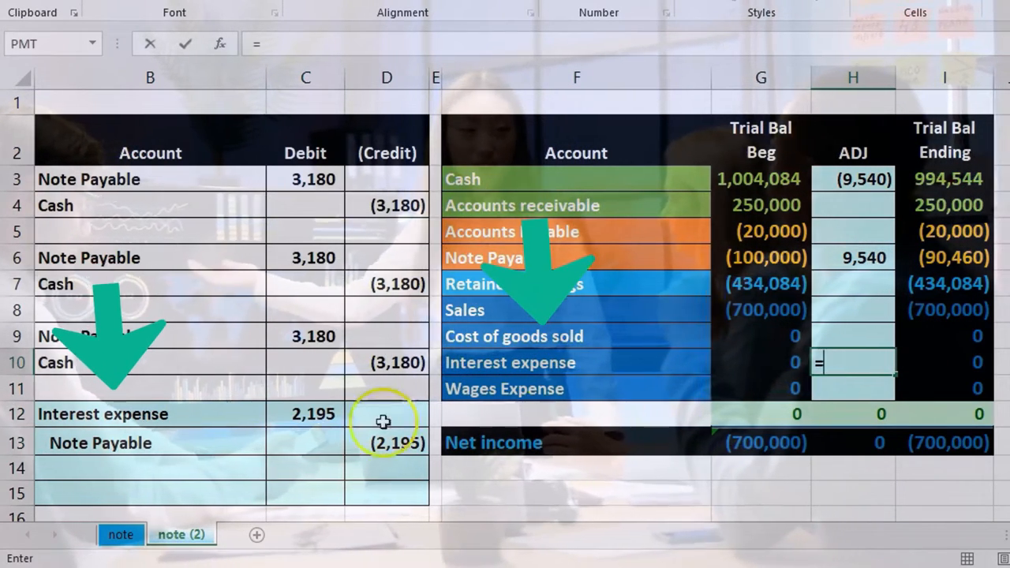
pyautogui.click(305, 414)
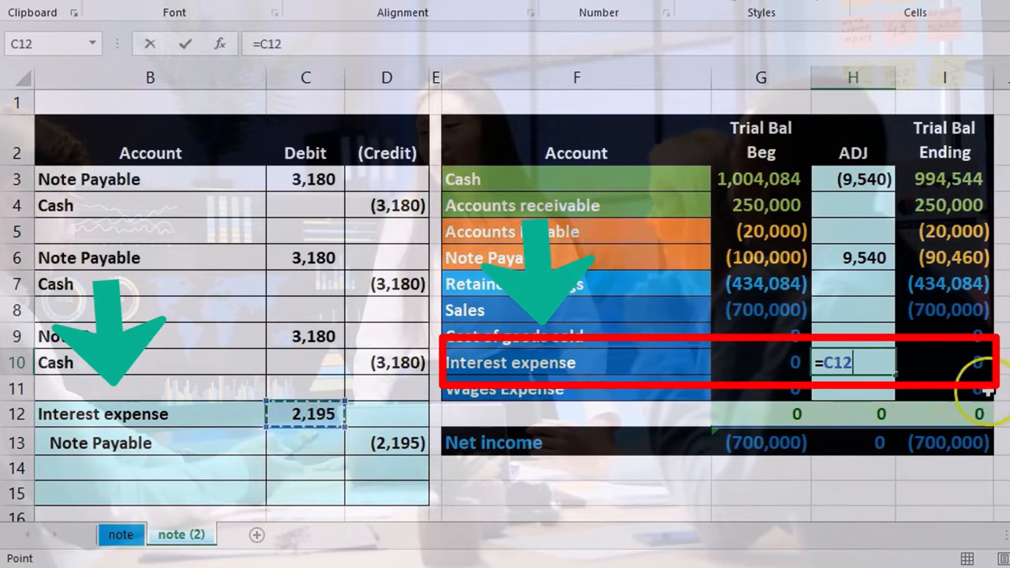
pyautogui.press('Return')
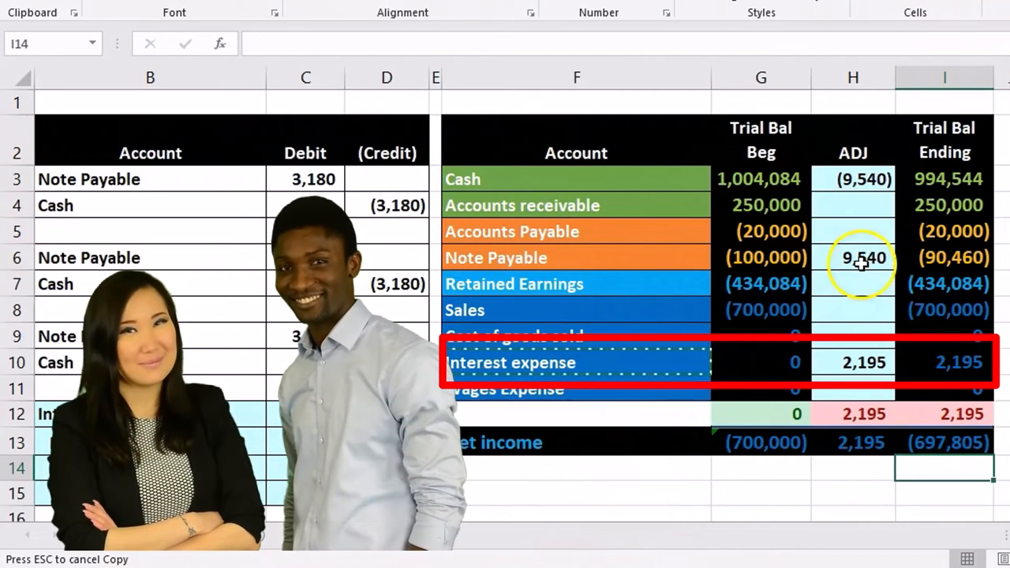
# - Add the (2,195) credit to Note Payable's adjustment, bringing the balance to (92,655)
pyautogui.click(853, 258)
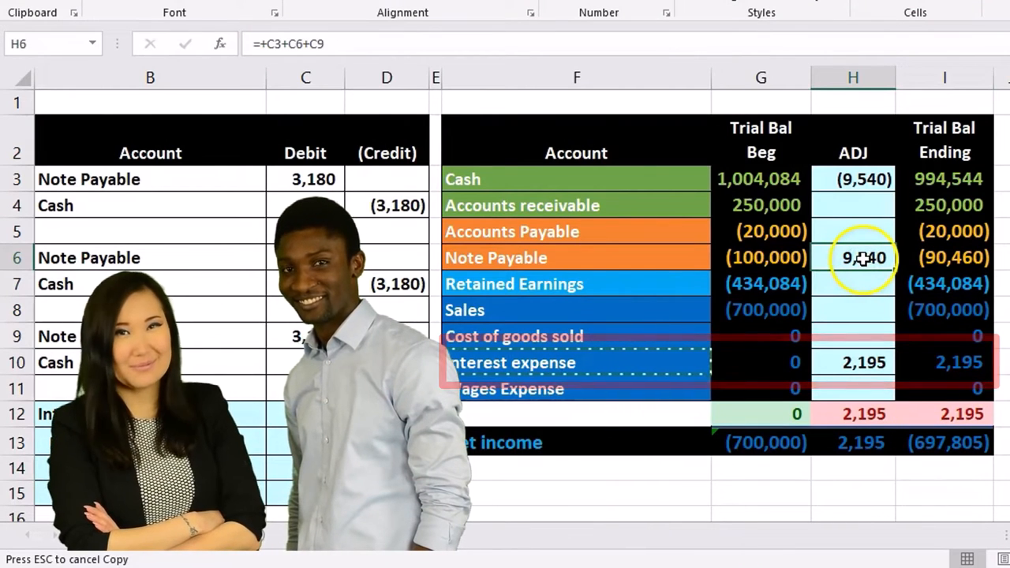
pyautogui.doubleClick(853, 257)
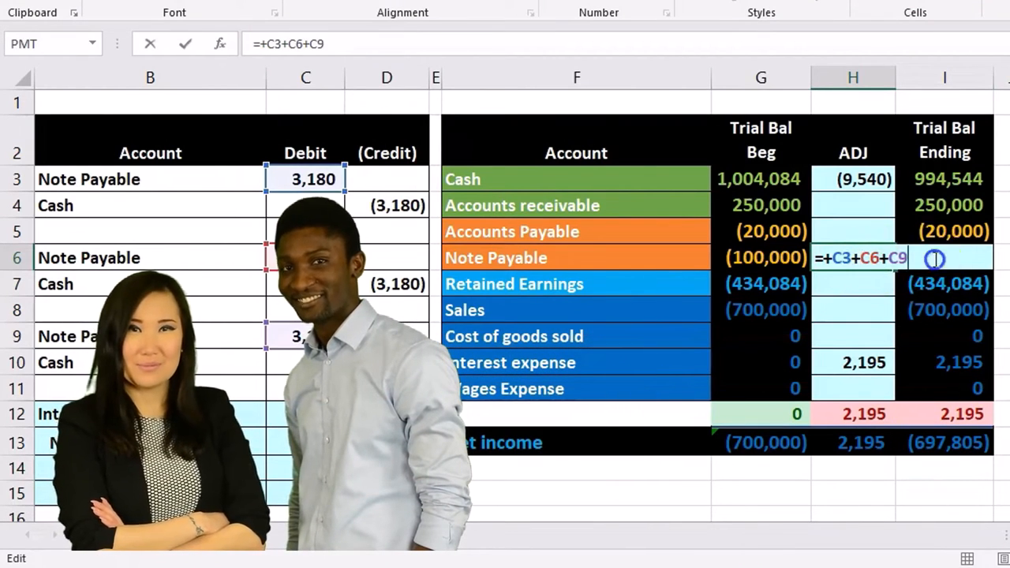
pyautogui.write('+D13')
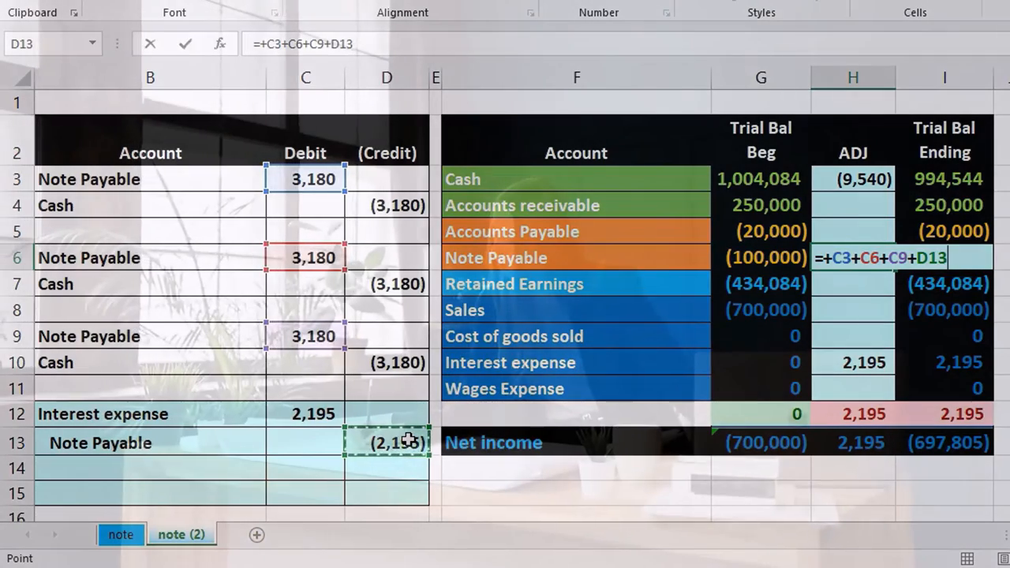
pyautogui.press('Return')
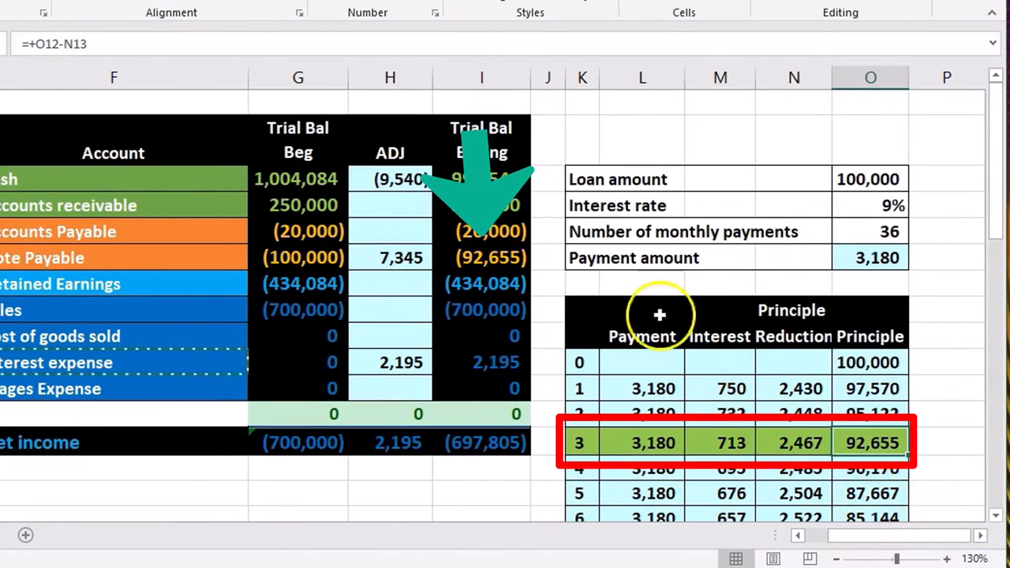
pyautogui.moveTo(539, 262)
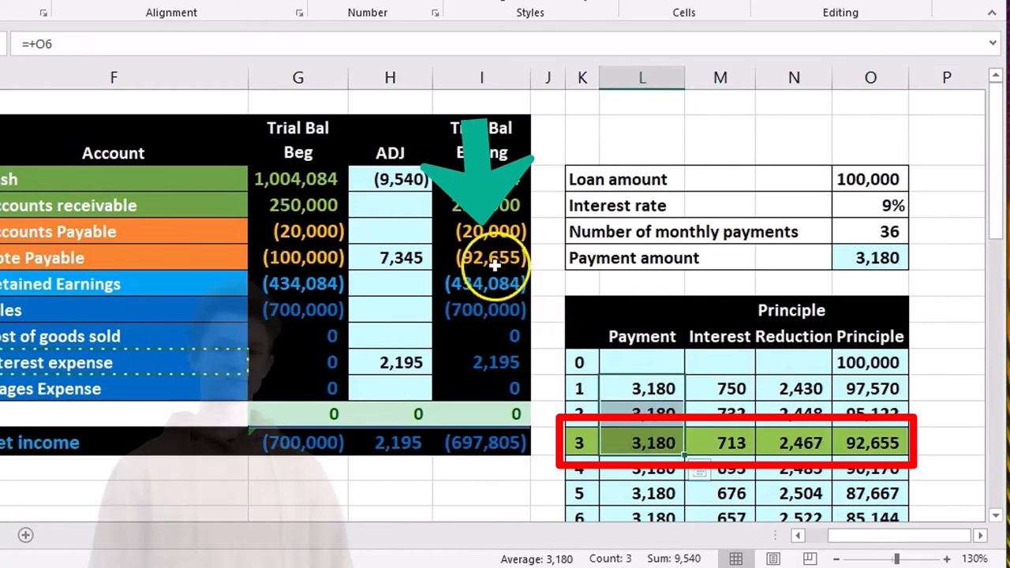
pyautogui.click(481, 258)
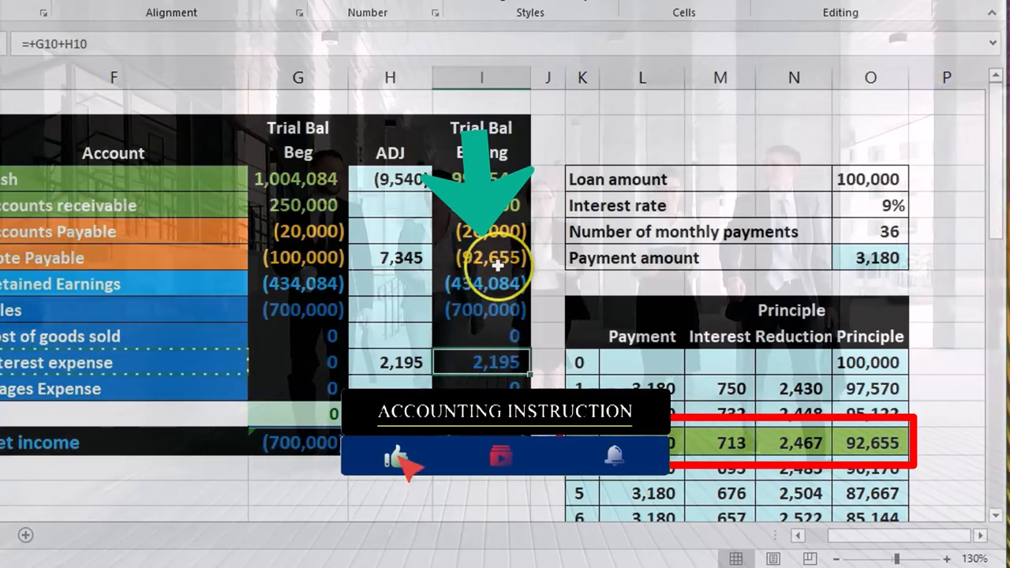
pyautogui.click(485, 257)
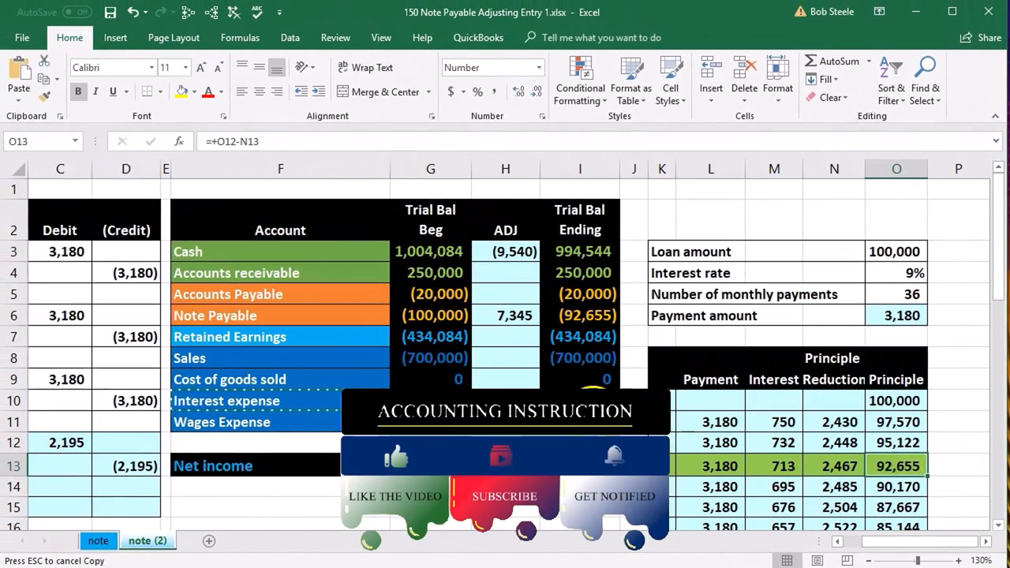
pyautogui.click(505, 400)
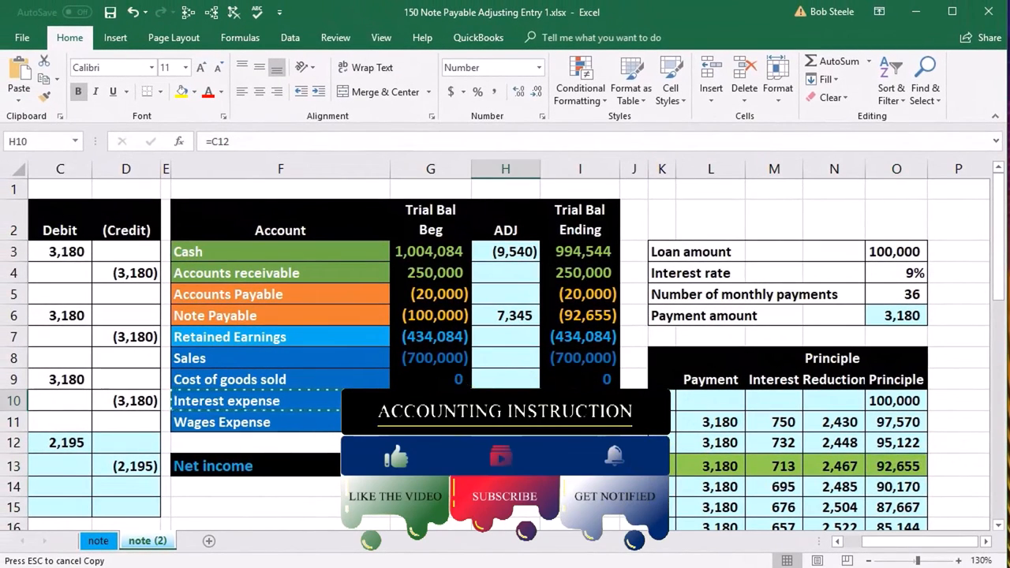